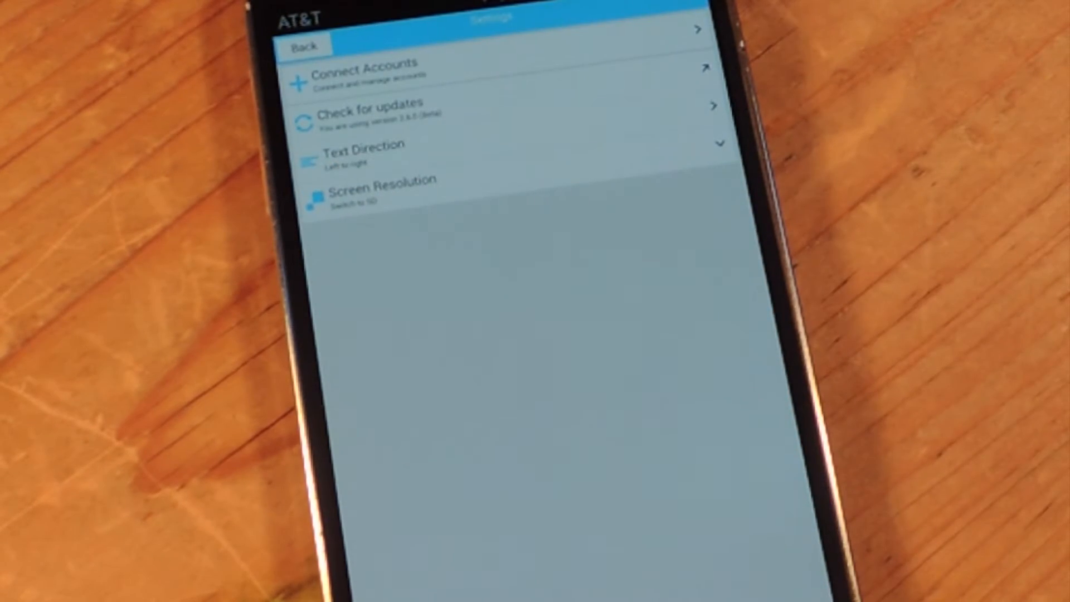
View the connected accounts list showing Twitter and Facebook Profile, then return to Settings.
left_click(369, 74)
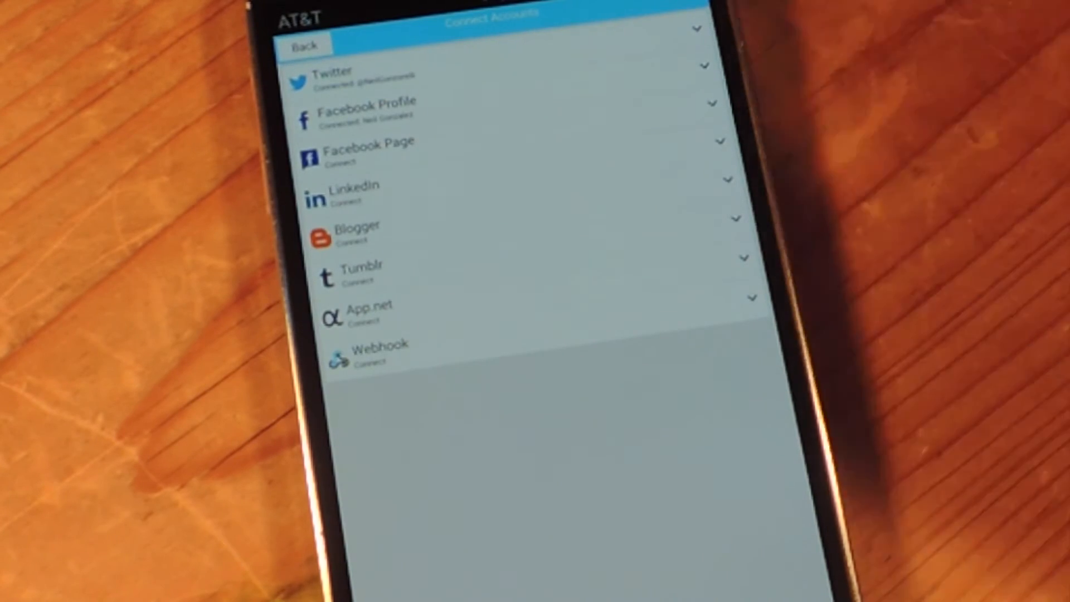
left_click(300, 45)
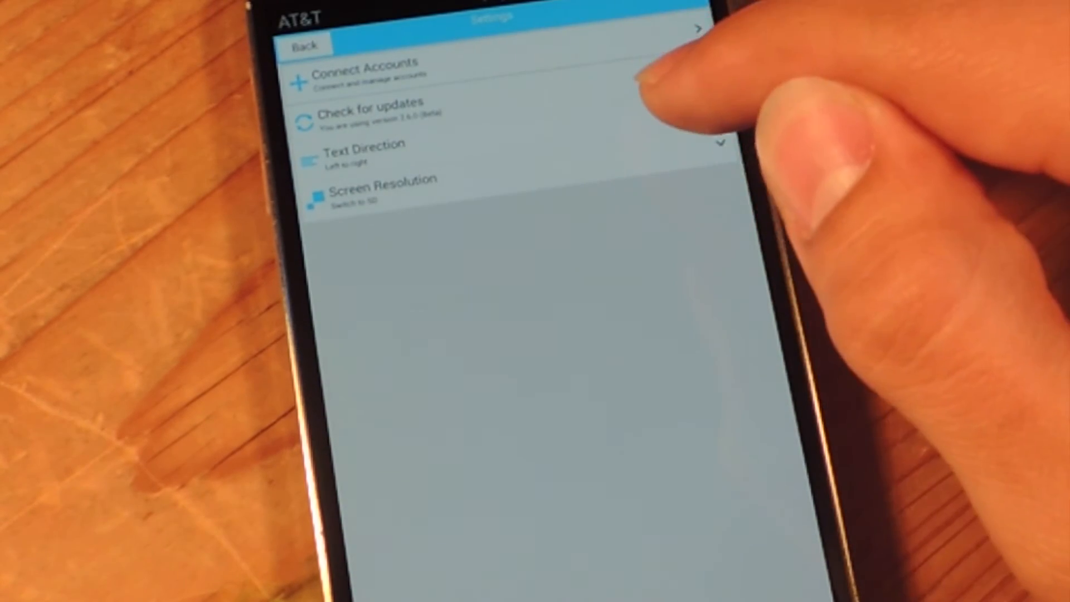
View the Text Direction options (Left To Right, Right To Left) and go back.
left_click(361, 150)
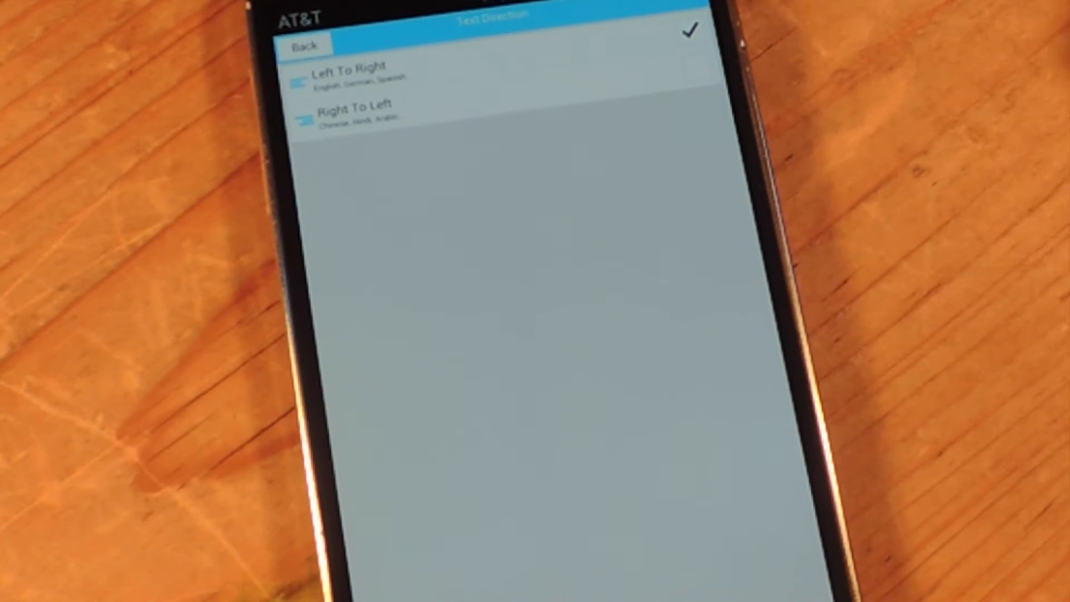
left_click(300, 45)
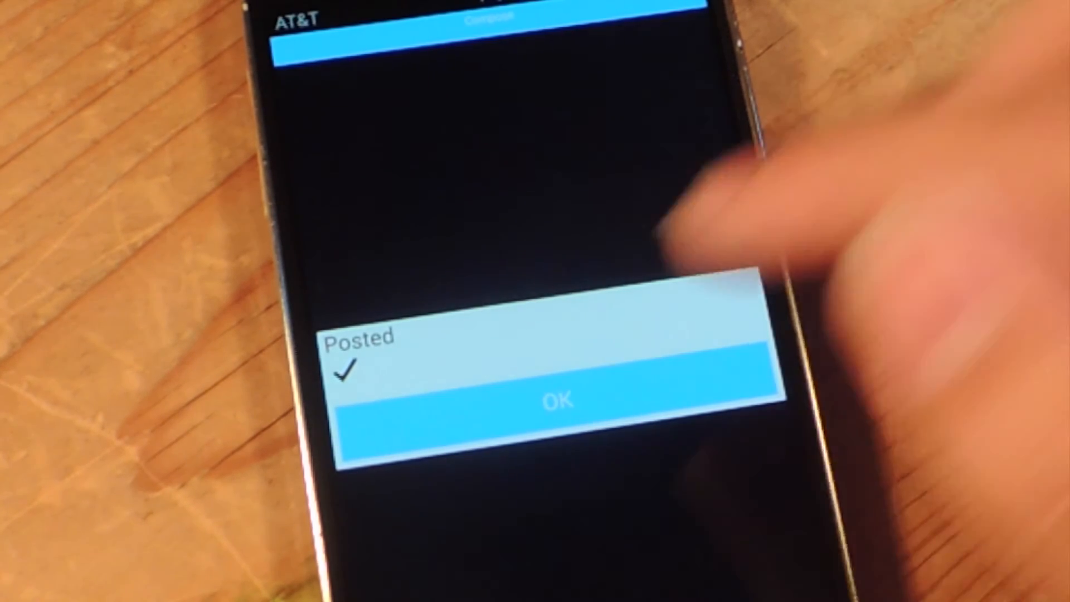
Dismiss the Posted confirmation dialog with OK to return to Compose.
left_click(555, 400)
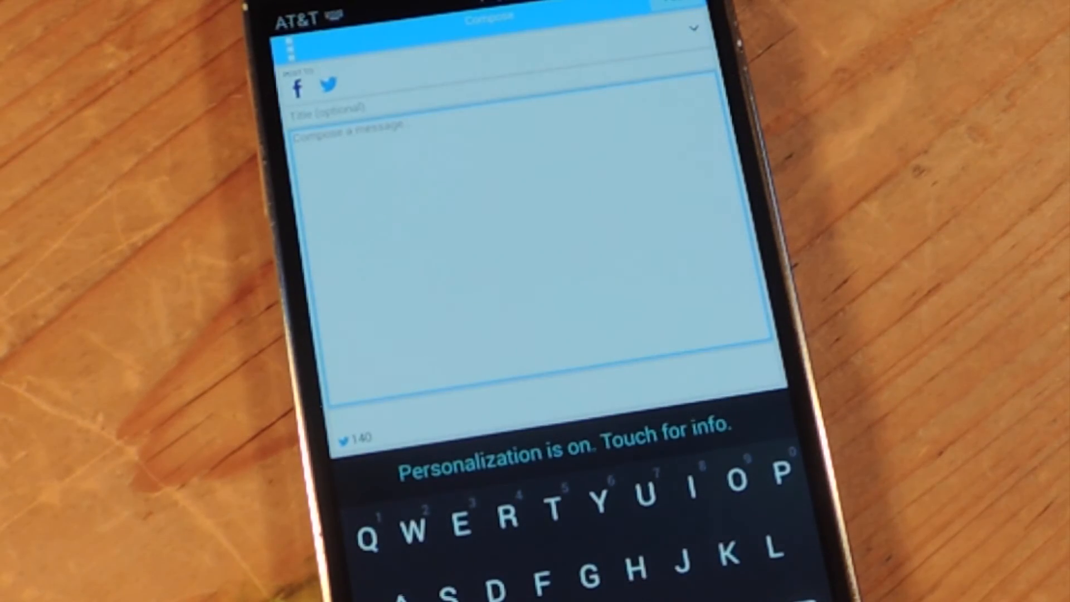